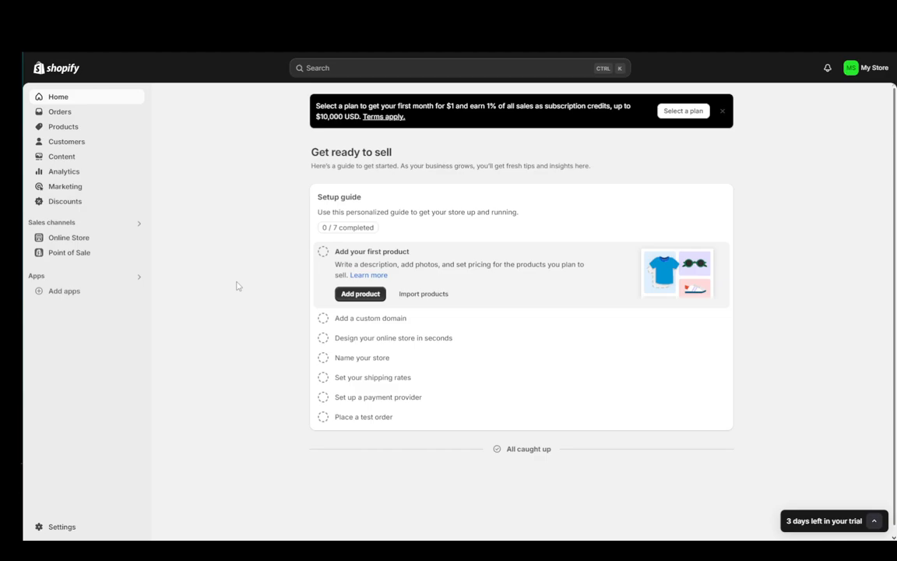
pyautogui.moveTo(137, 291)
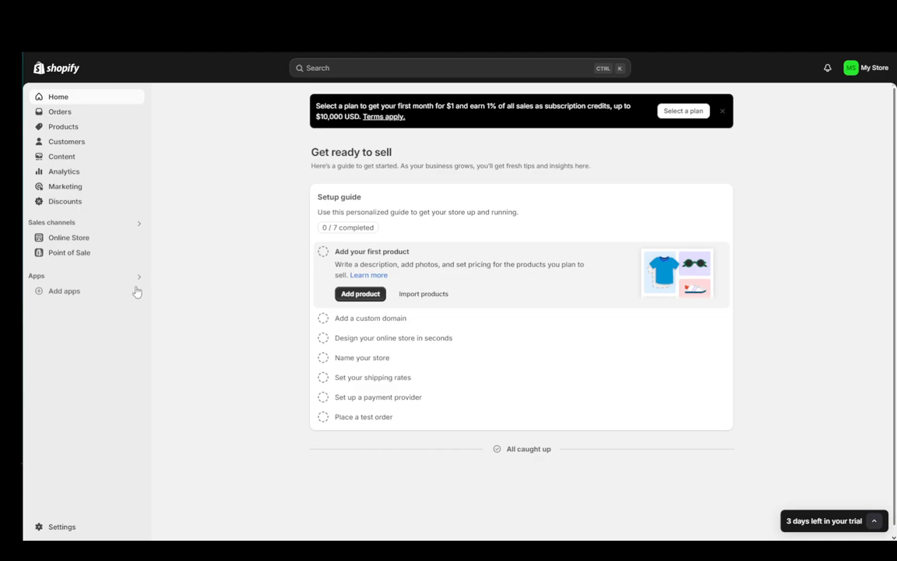
# Go to the Online Store sales channel's Themes page.
pyautogui.click(68, 237)
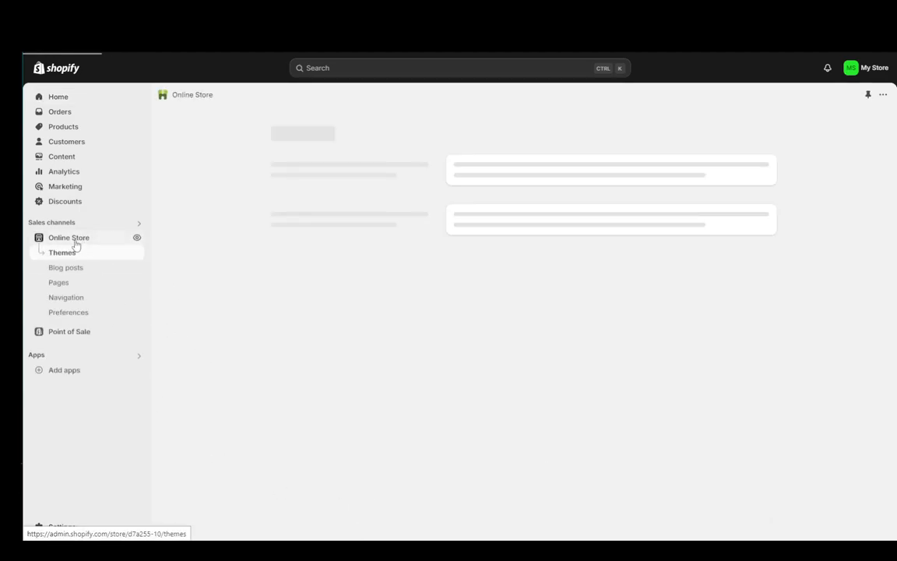
pyautogui.click(62, 252)
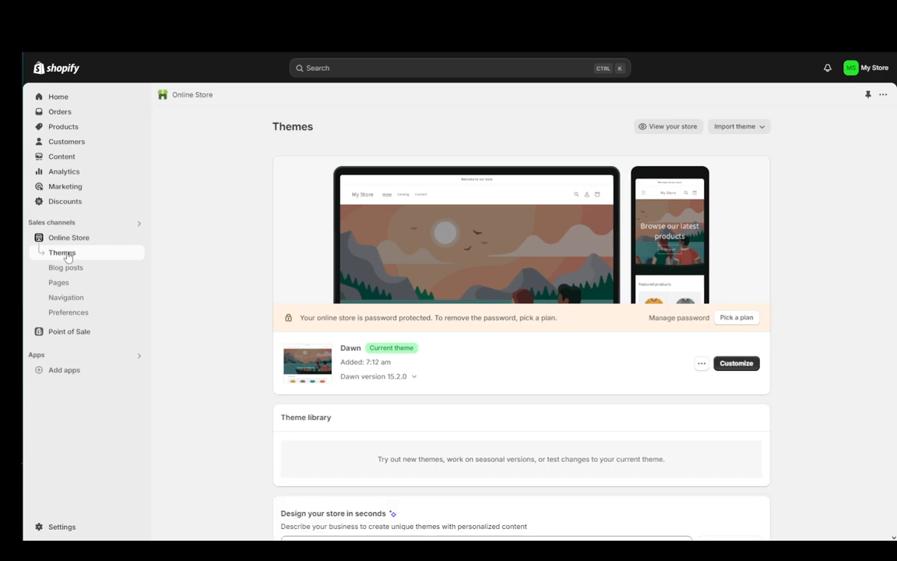
pyautogui.moveTo(68, 311)
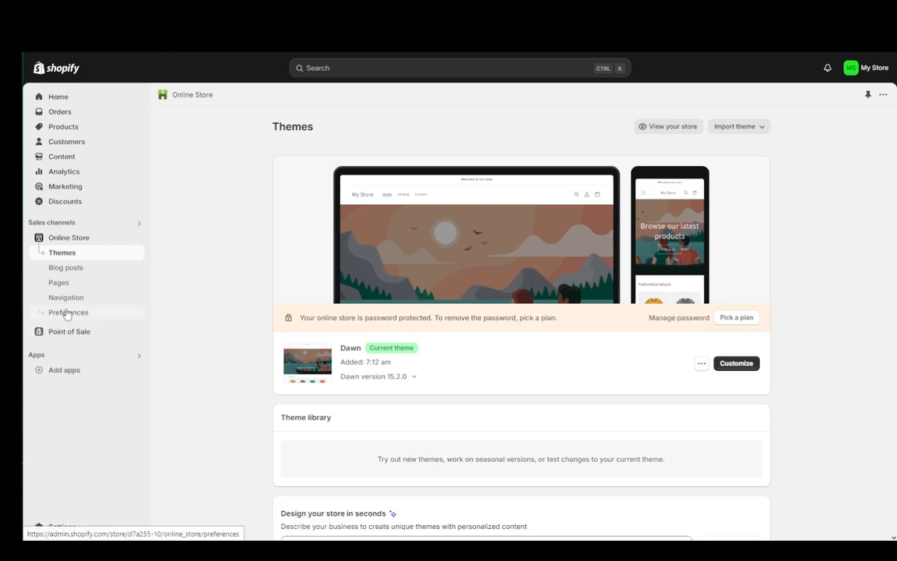
# Go to Online Store Preferences to view the password protection settings.
pyautogui.click(68, 311)
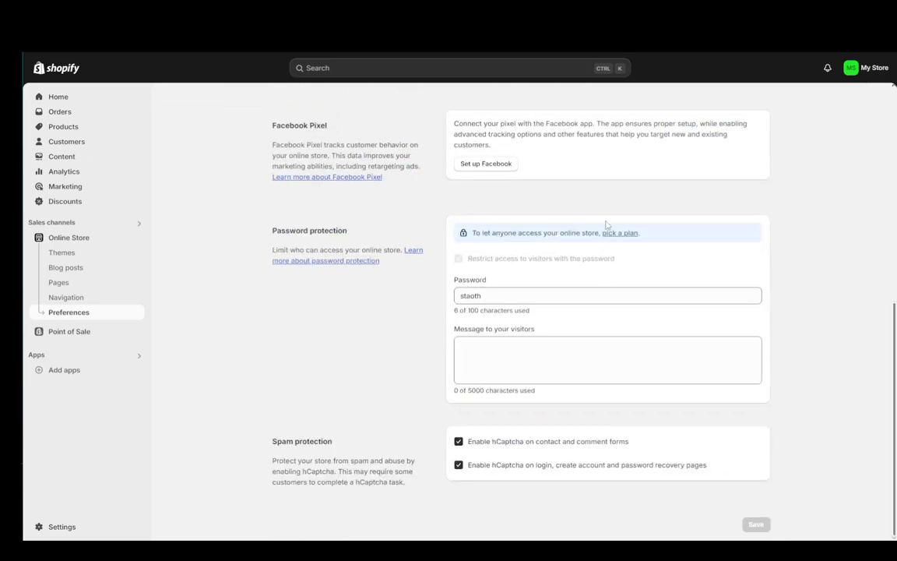
pyautogui.moveTo(471, 271)
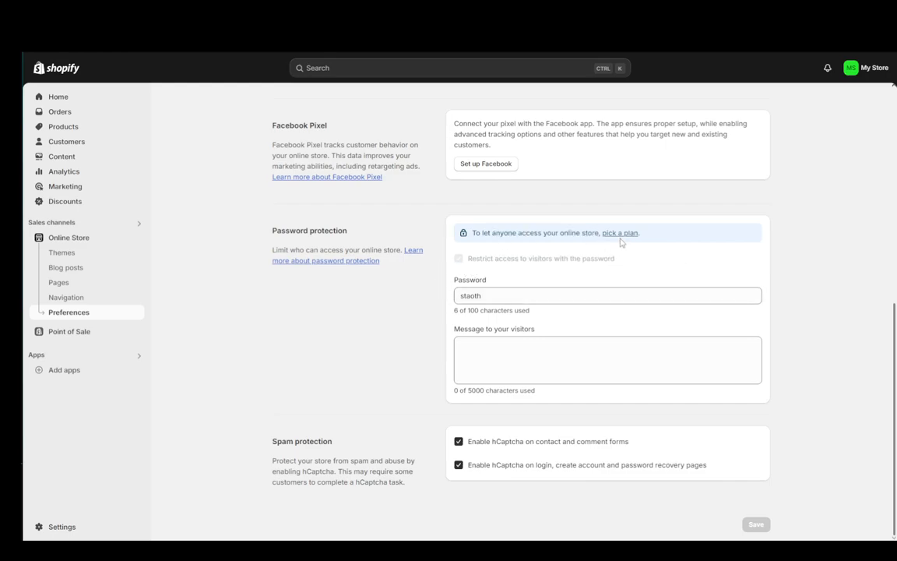
pyautogui.moveTo(246, 320)
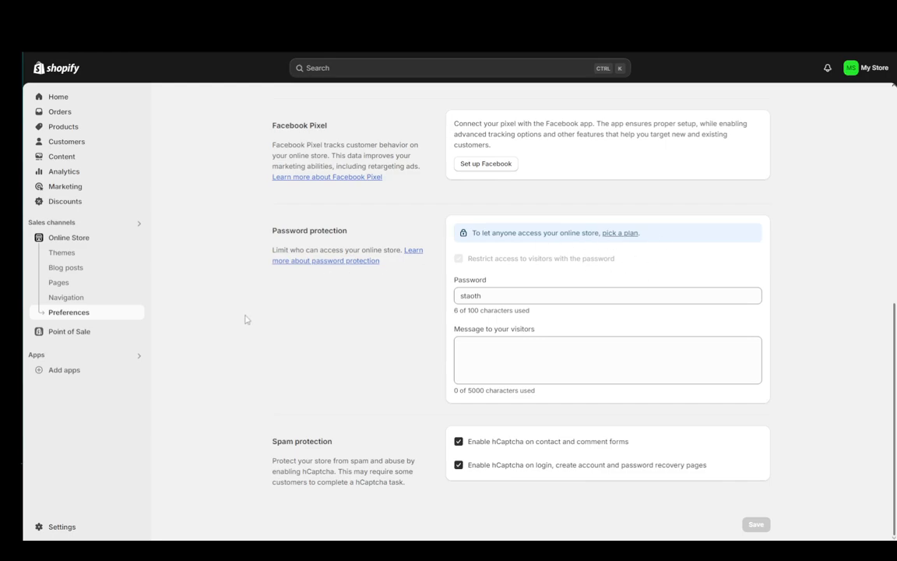
pyautogui.moveTo(65, 268)
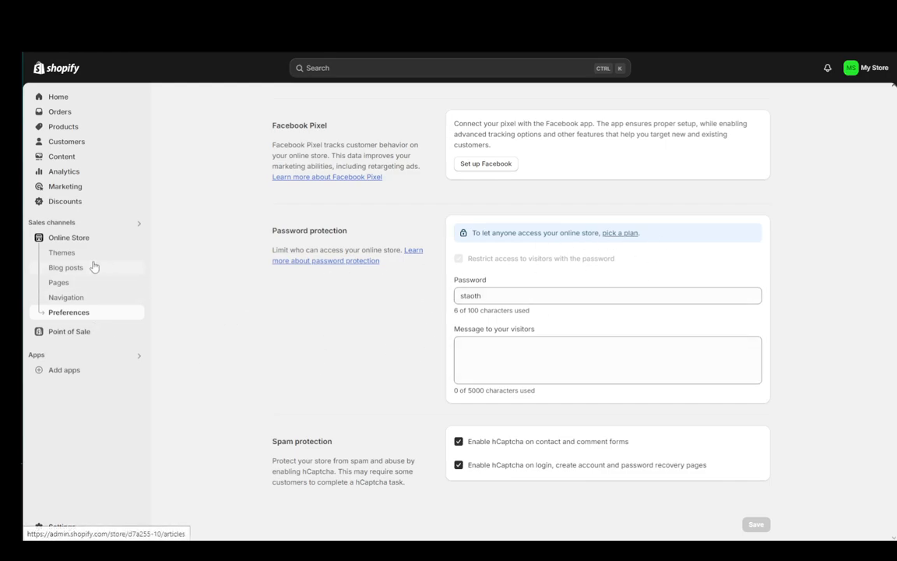
# Return to the Themes page showing the password-protection notice.
pyautogui.click(62, 252)
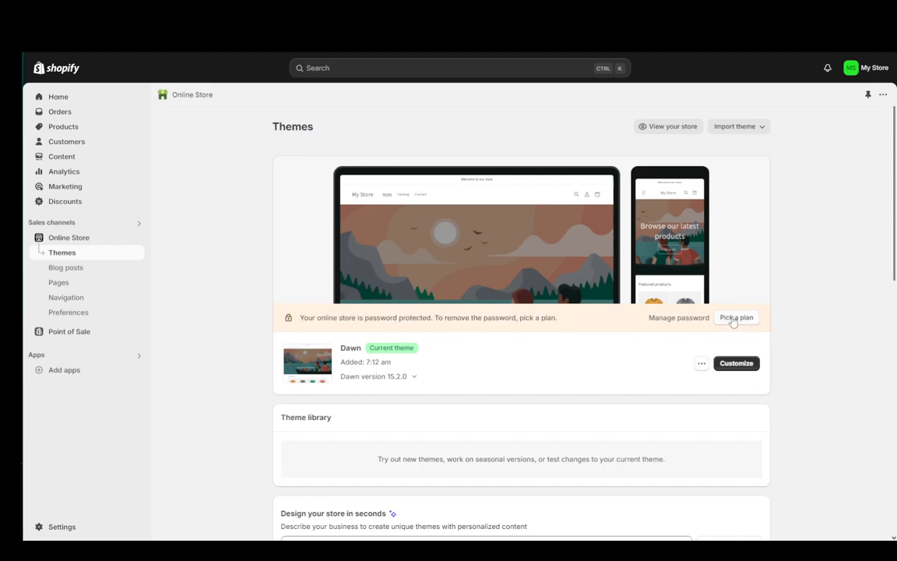
pyautogui.moveTo(676, 321)
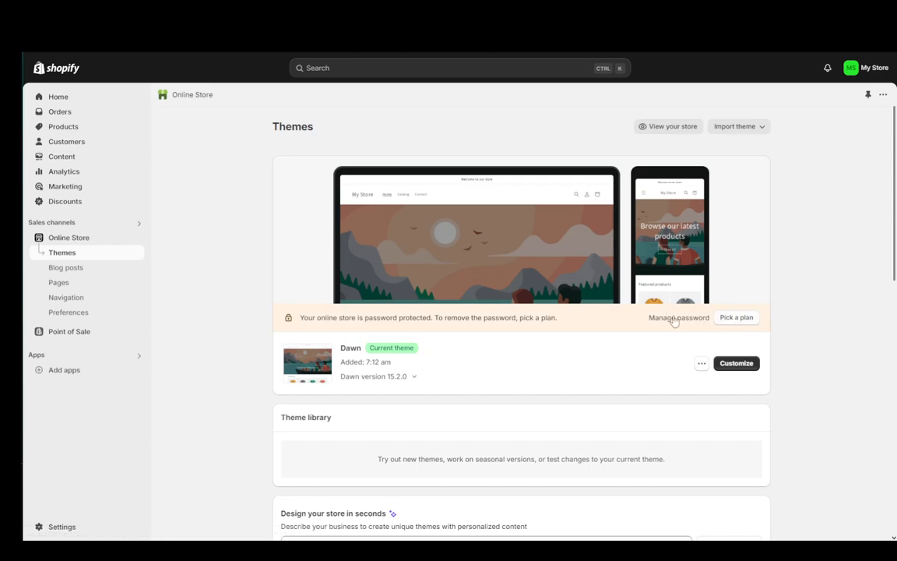
pyautogui.moveTo(701, 322)
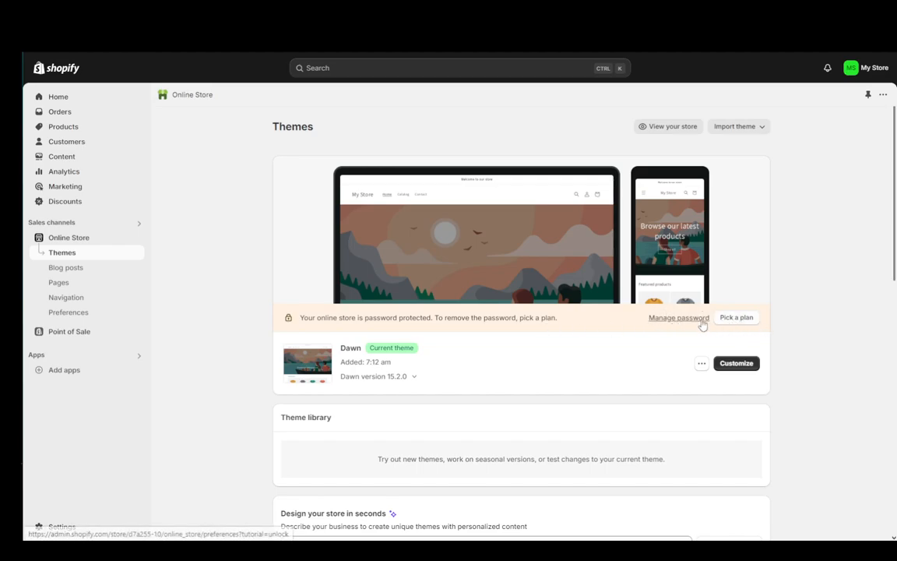
pyautogui.moveTo(342, 308)
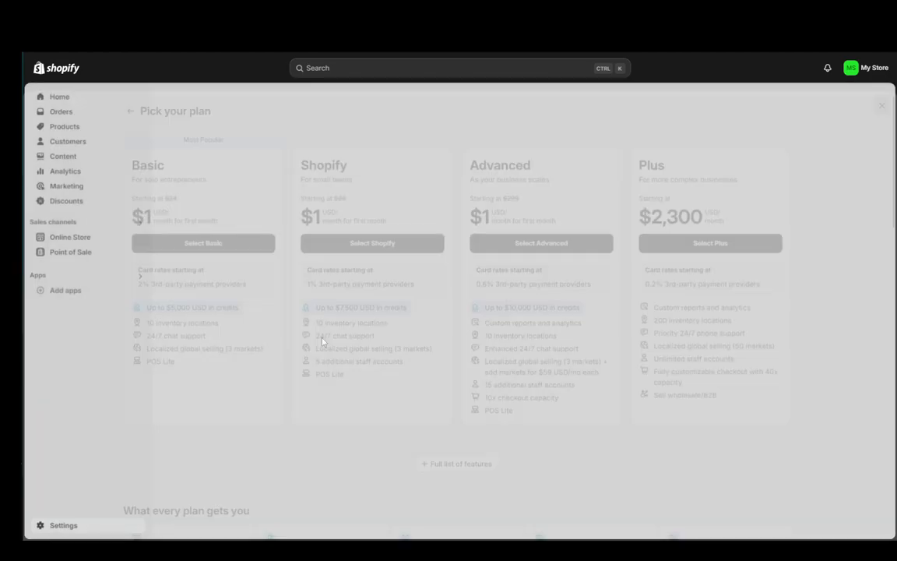
# Return to the admin Home page with its Get ready to sell setup guide.
pyautogui.click(881, 106)
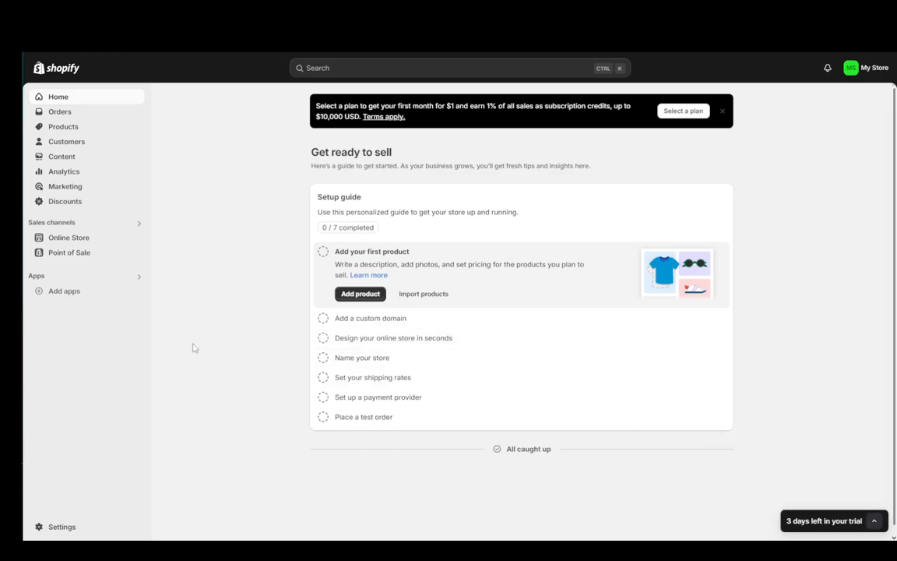
pyautogui.moveTo(190, 191)
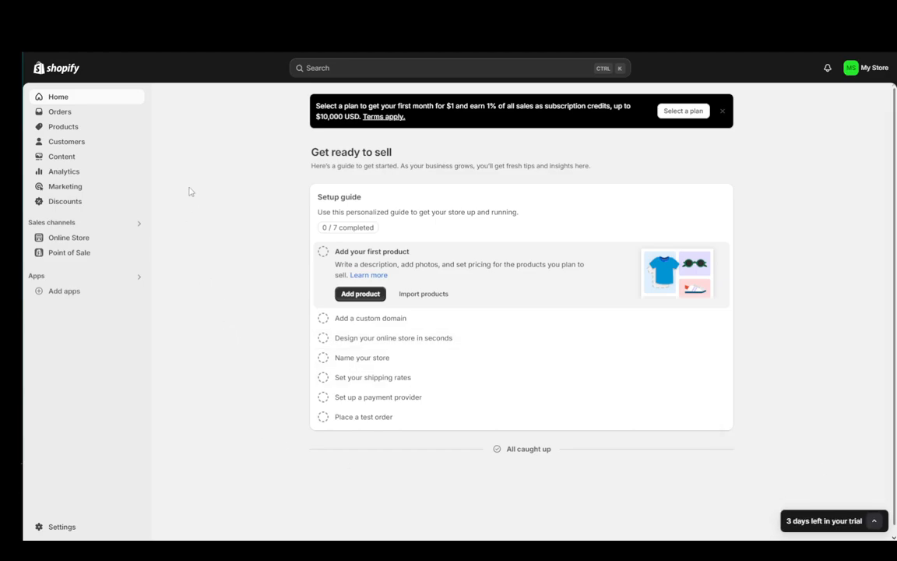